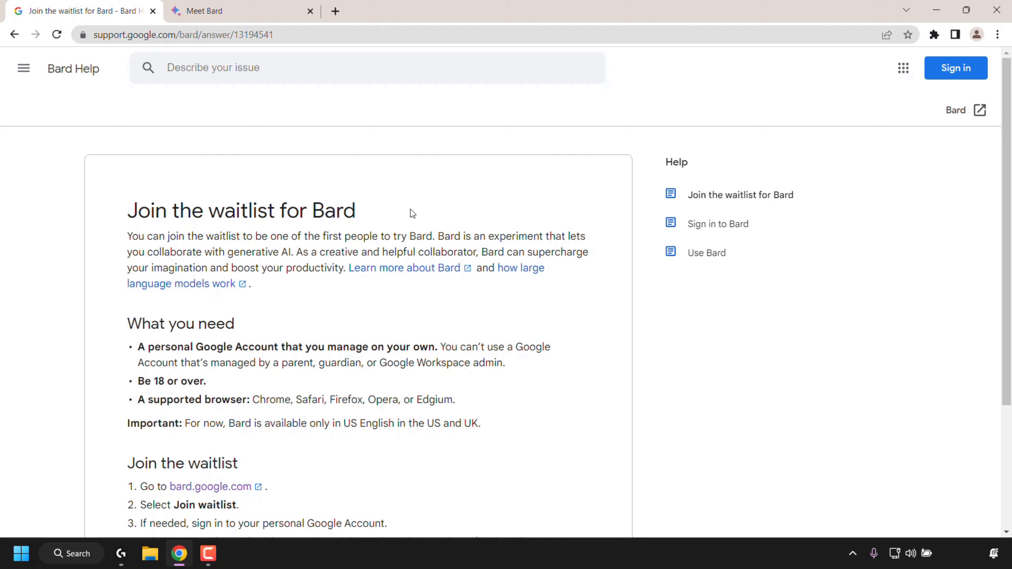
pyautogui.moveTo(345, 303)
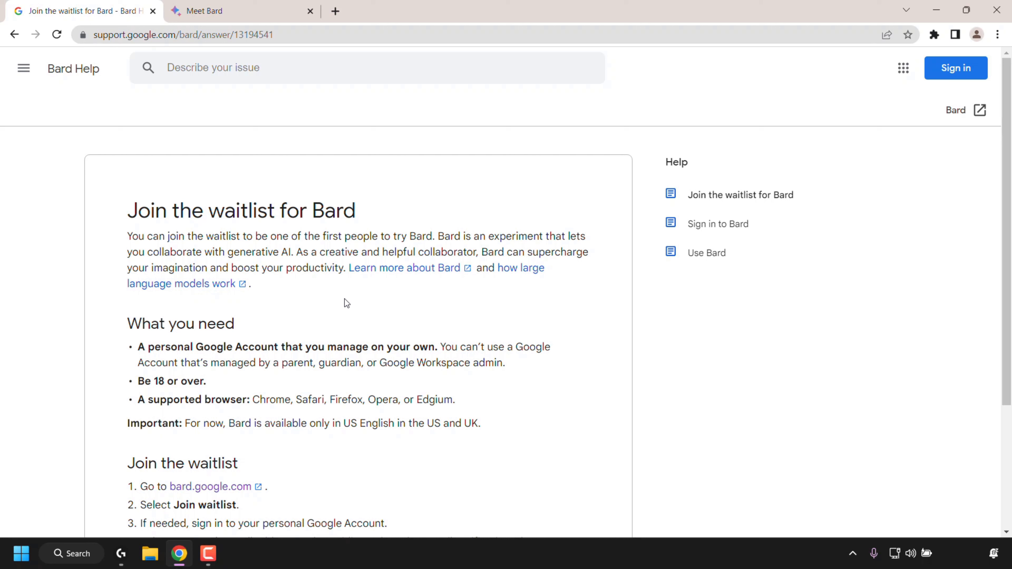
pyautogui.moveTo(255, 360)
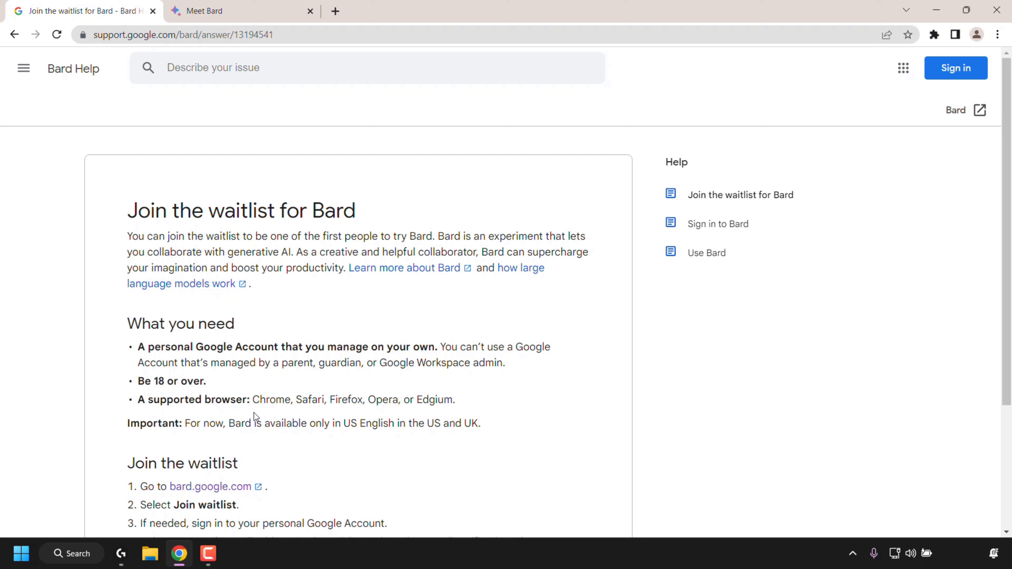
pyautogui.moveTo(301, 415)
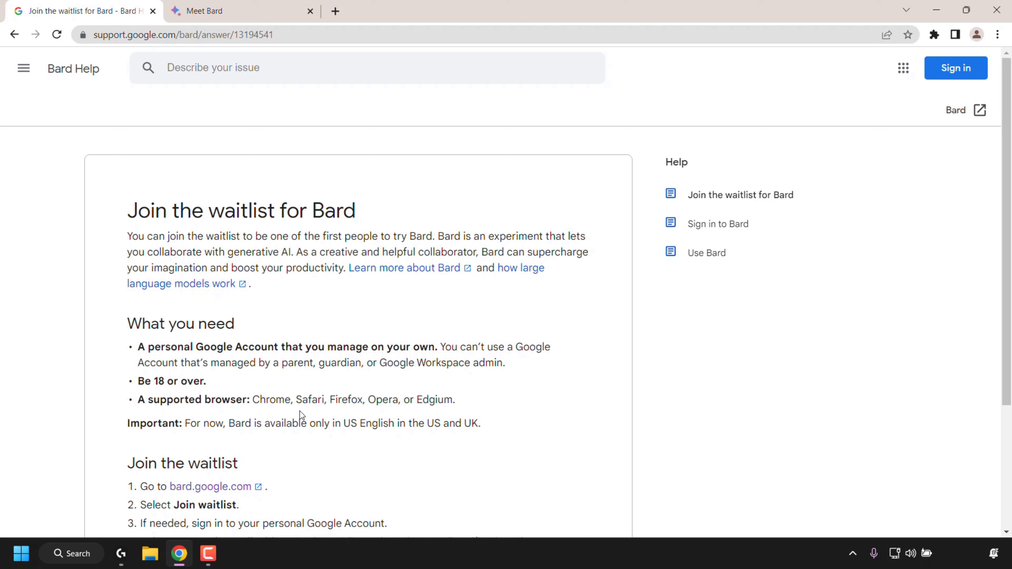
pyautogui.moveTo(397, 414)
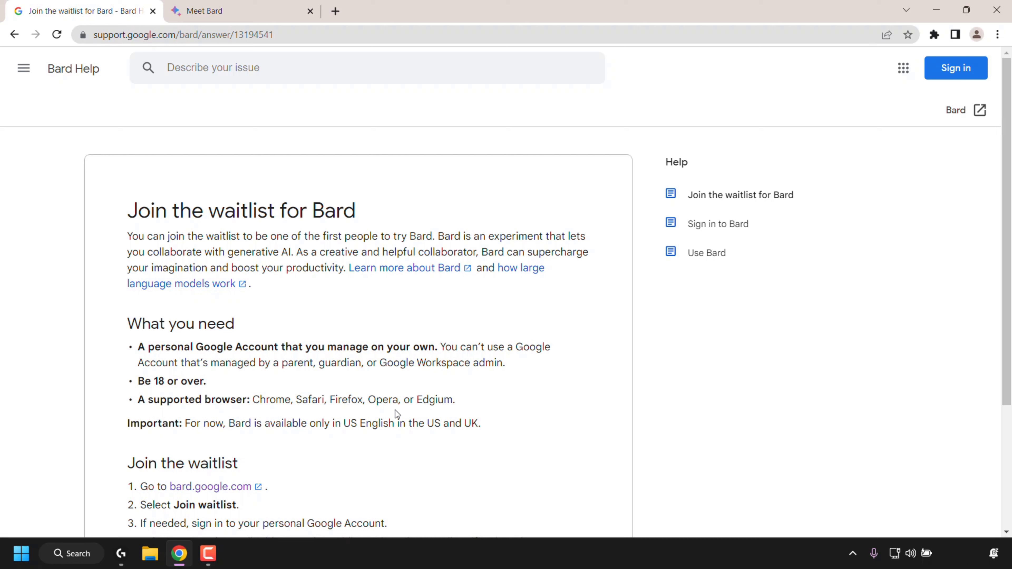
pyautogui.moveTo(282, 466)
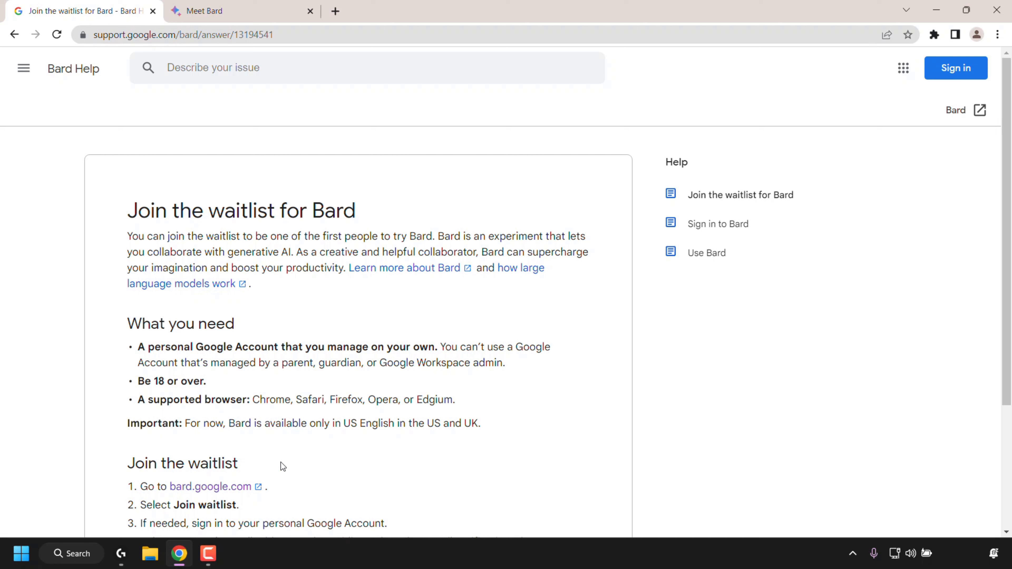
pyautogui.moveTo(272, 442)
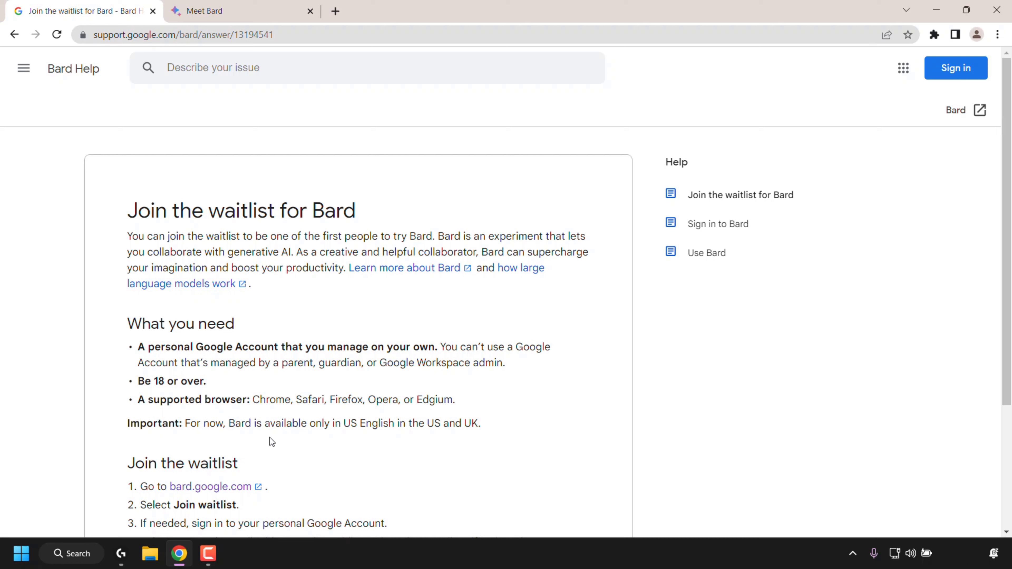
pyautogui.moveTo(363, 443)
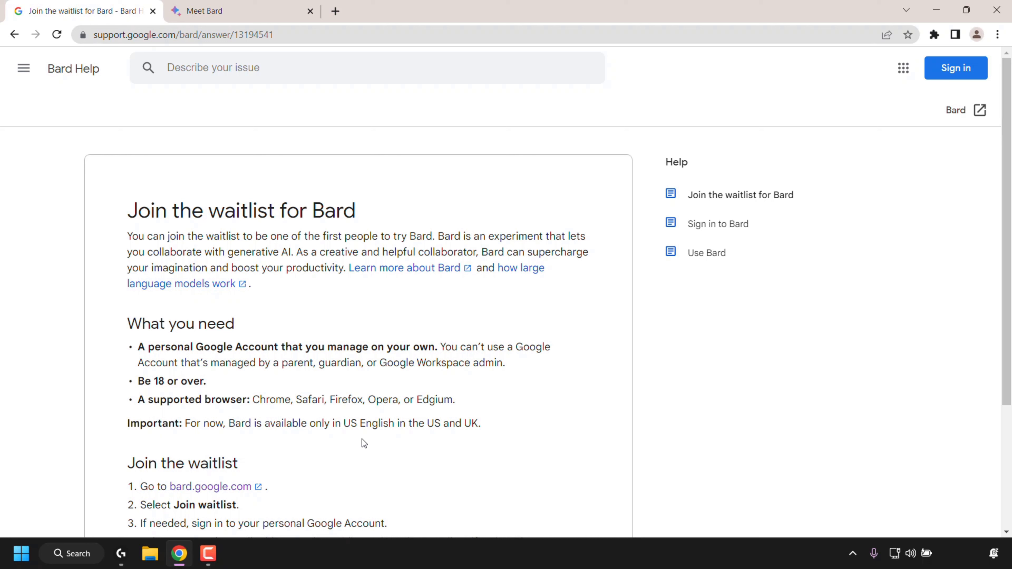
pyautogui.moveTo(423, 445)
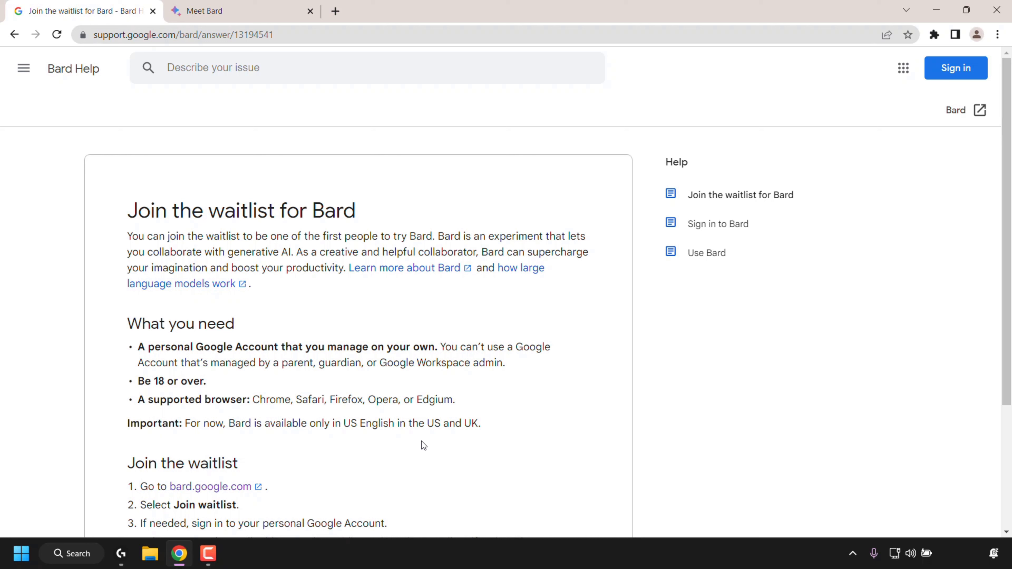
pyautogui.moveTo(251, 472)
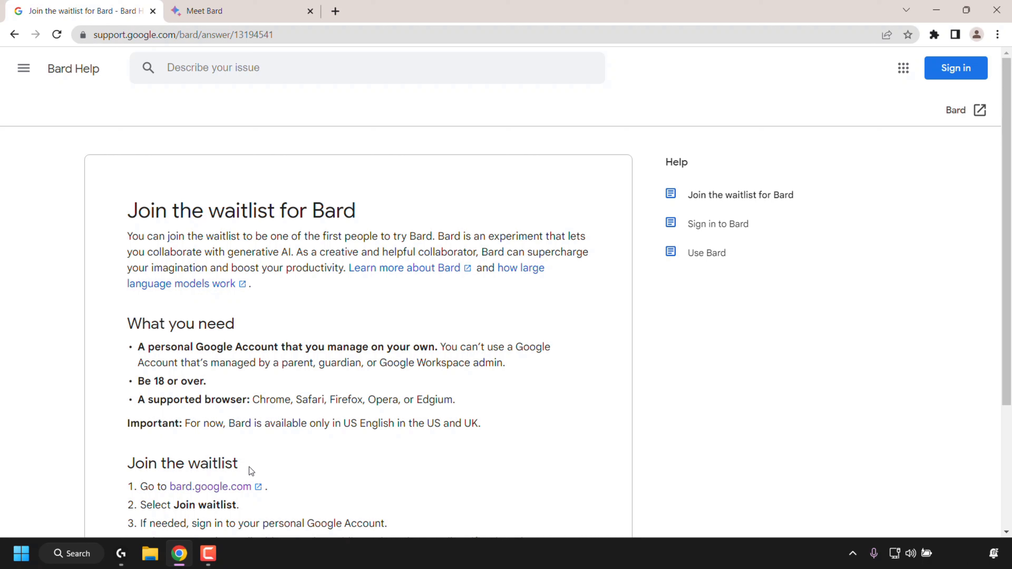
pyautogui.moveTo(207, 518)
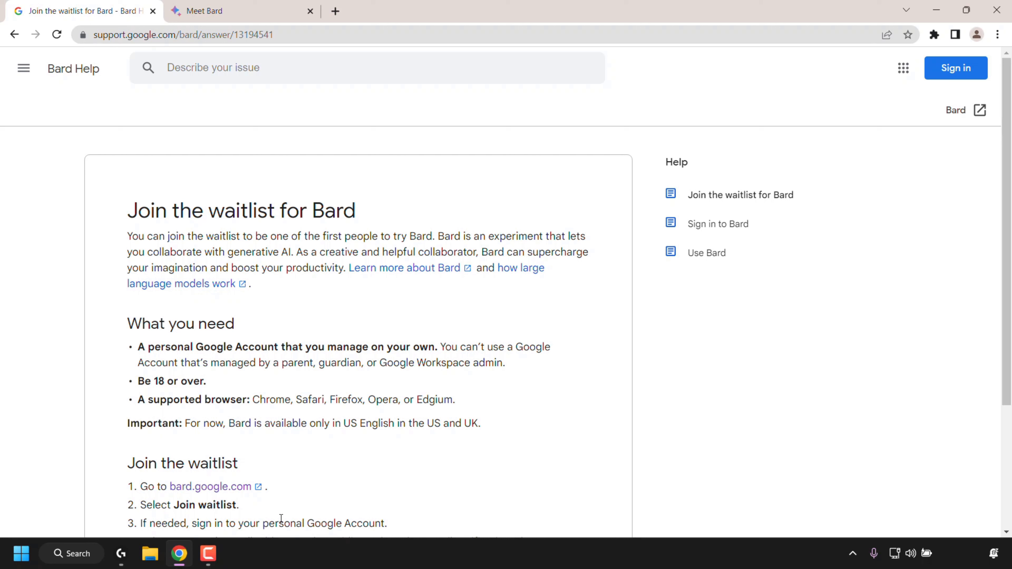
# Go to bard.google.com and choose Join waitlist on the Meet Bard page, reaching Google sign-in.
pyautogui.click(211, 487)
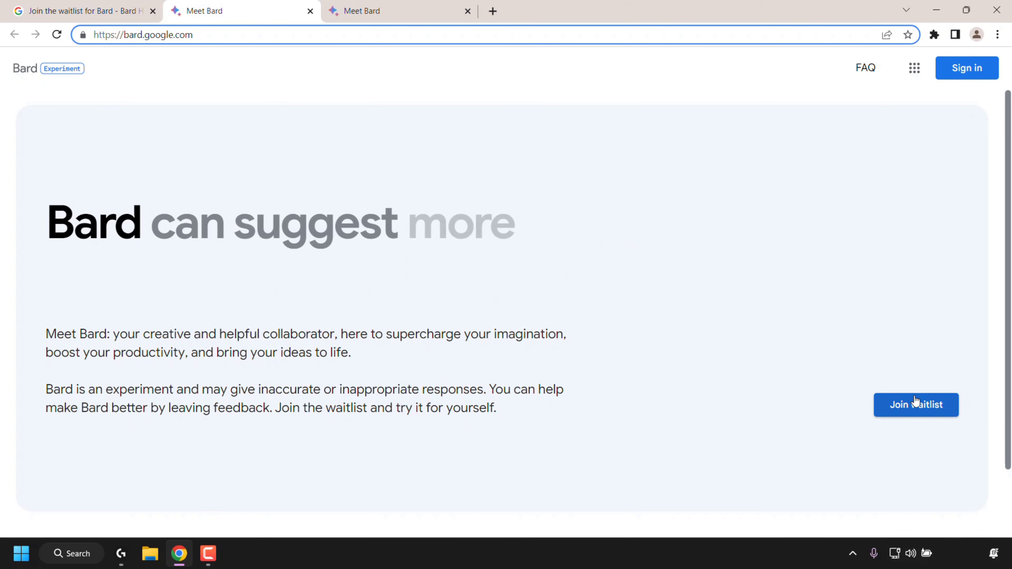
pyautogui.click(915, 405)
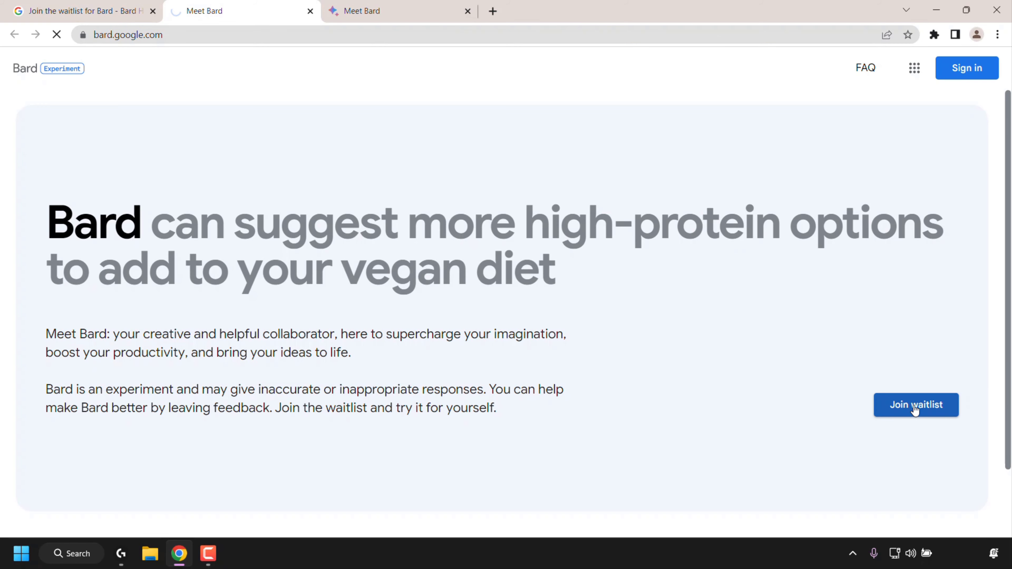
pyautogui.click(915, 405)
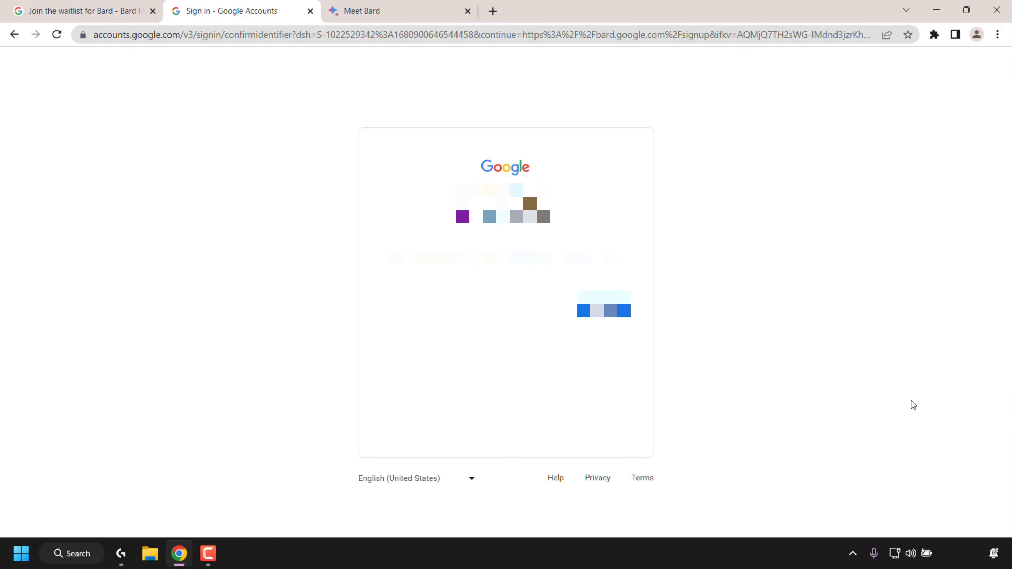
pyautogui.moveTo(644, 331)
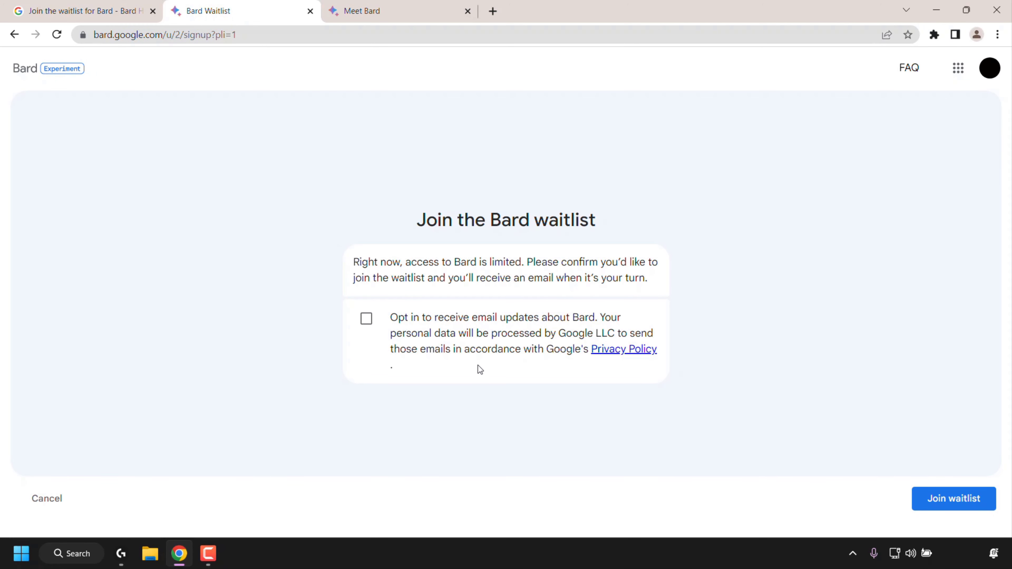
pyautogui.moveTo(428, 258)
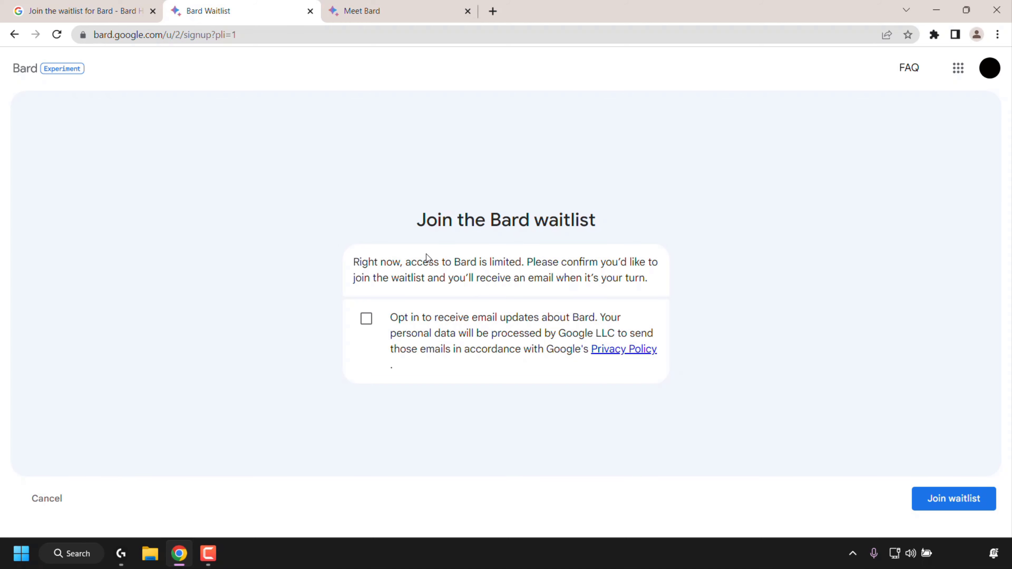
pyautogui.moveTo(565, 275)
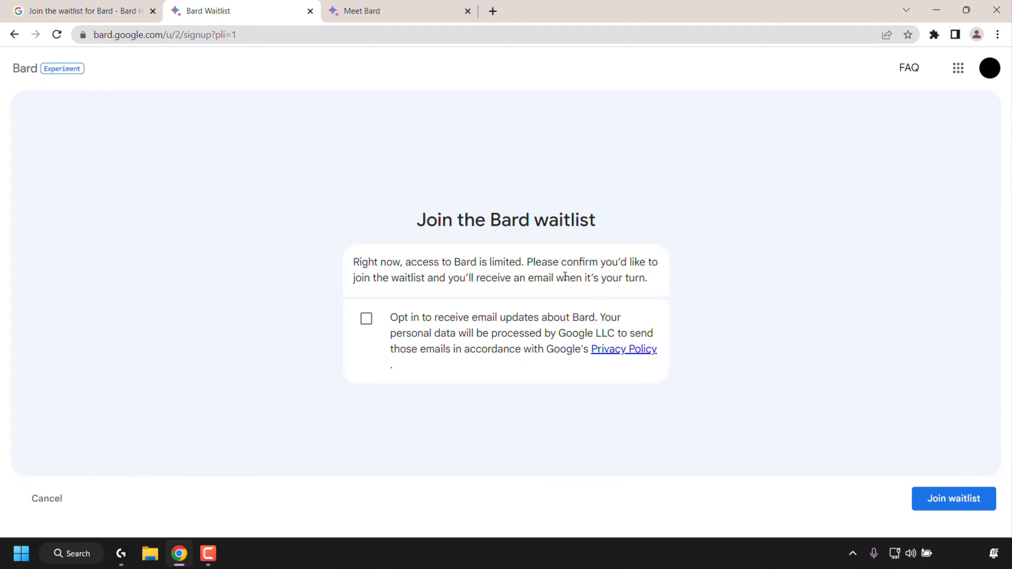
pyautogui.moveTo(463, 300)
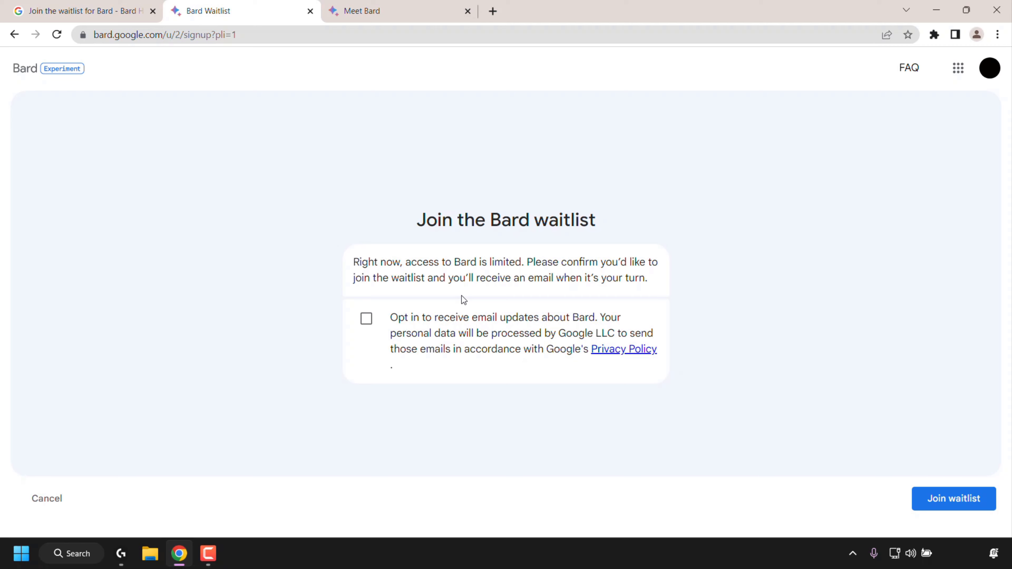
pyautogui.moveTo(641, 300)
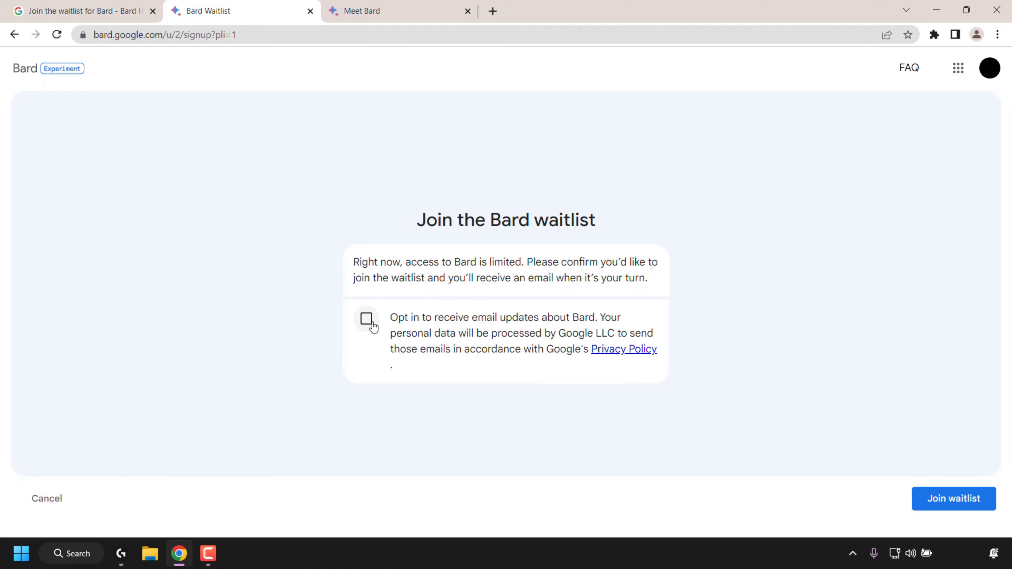
pyautogui.moveTo(423, 327)
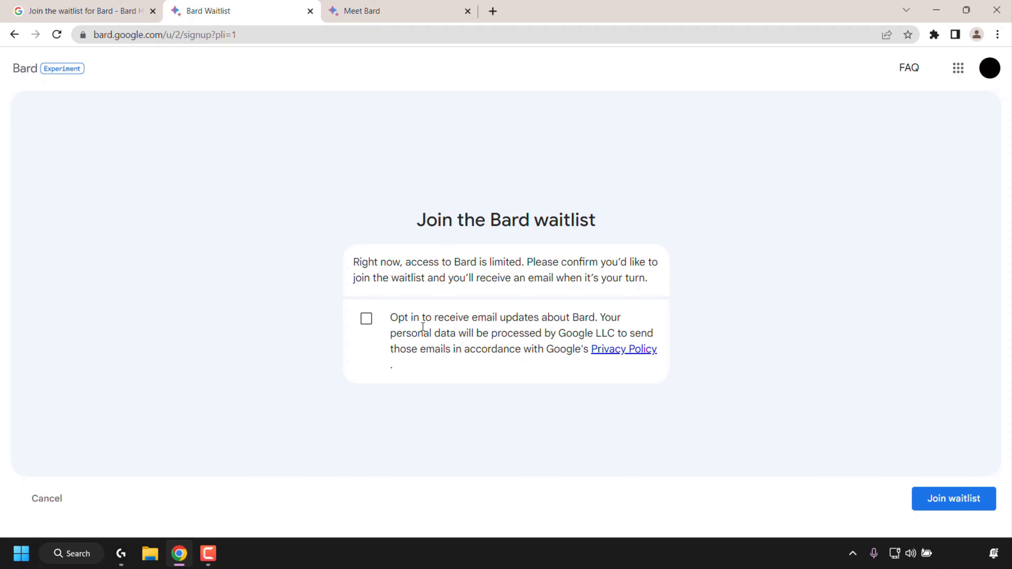
pyautogui.moveTo(604, 326)
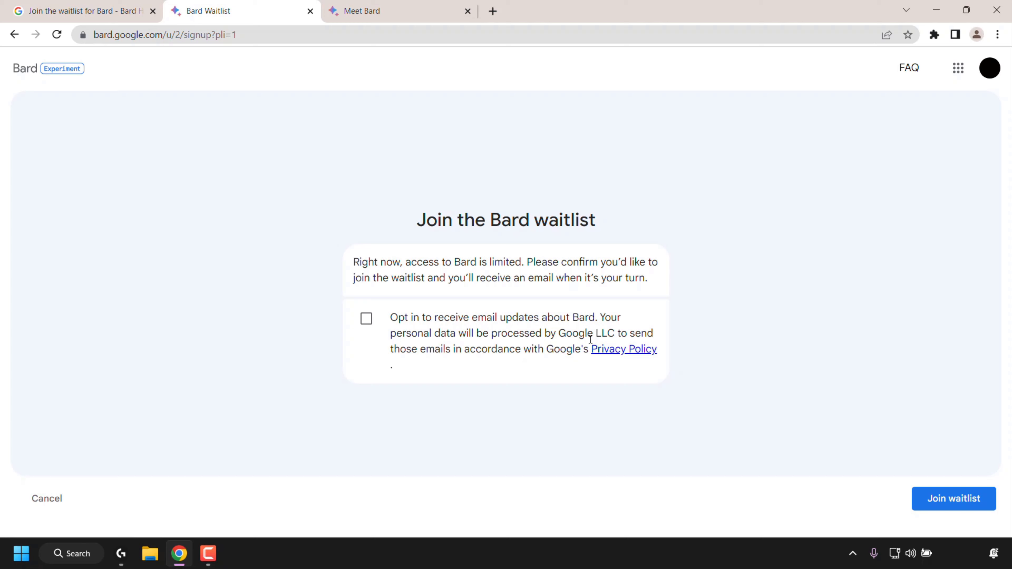
pyautogui.moveTo(564, 362)
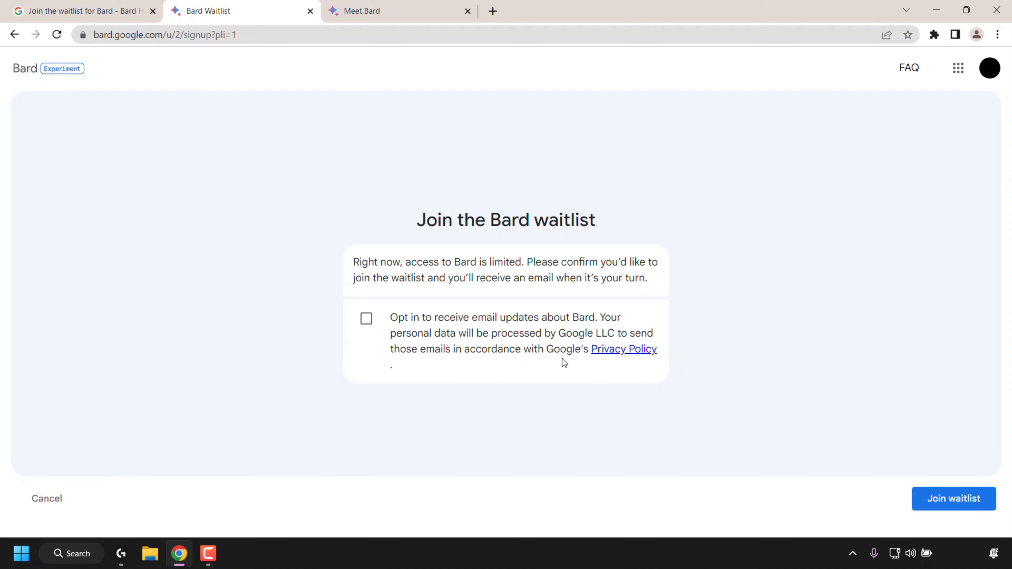
pyautogui.moveTo(335, 320)
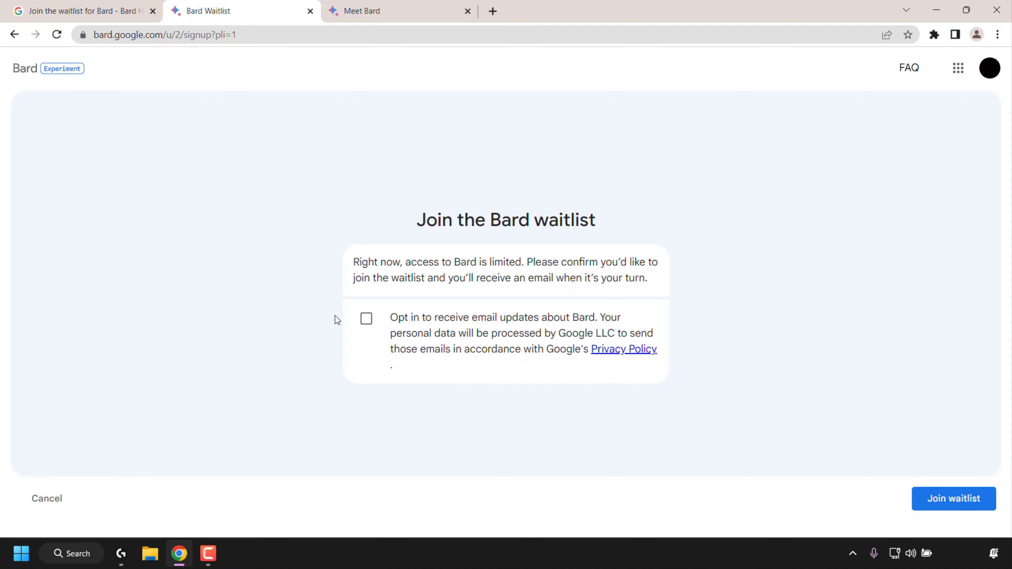
pyautogui.moveTo(499, 368)
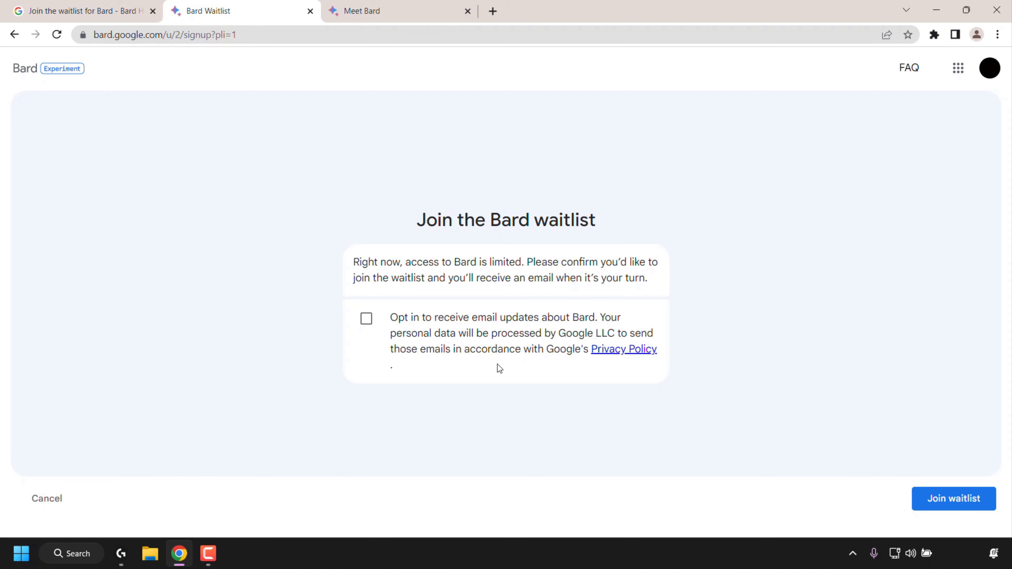
pyautogui.moveTo(867, 443)
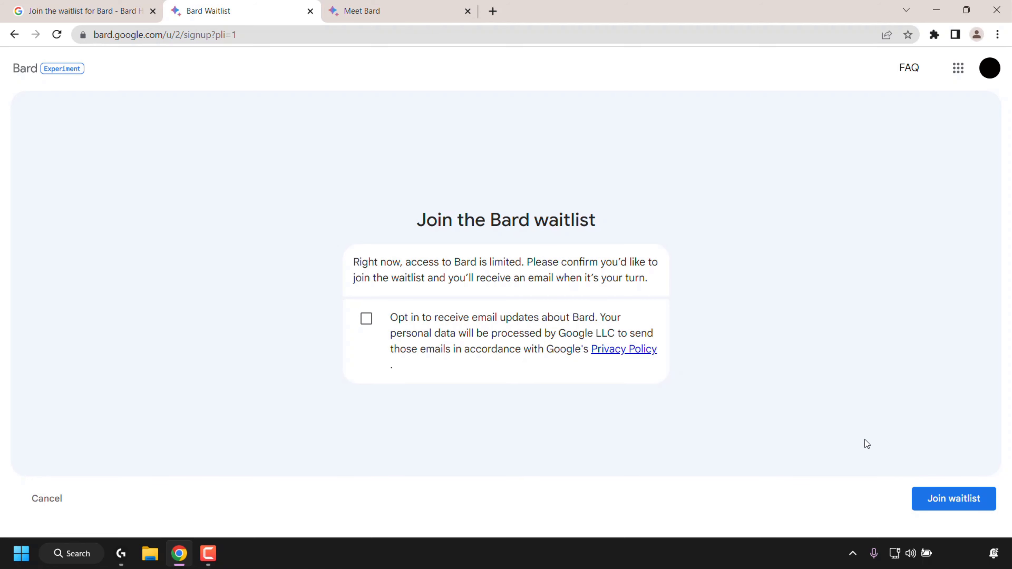
pyautogui.moveTo(952, 499)
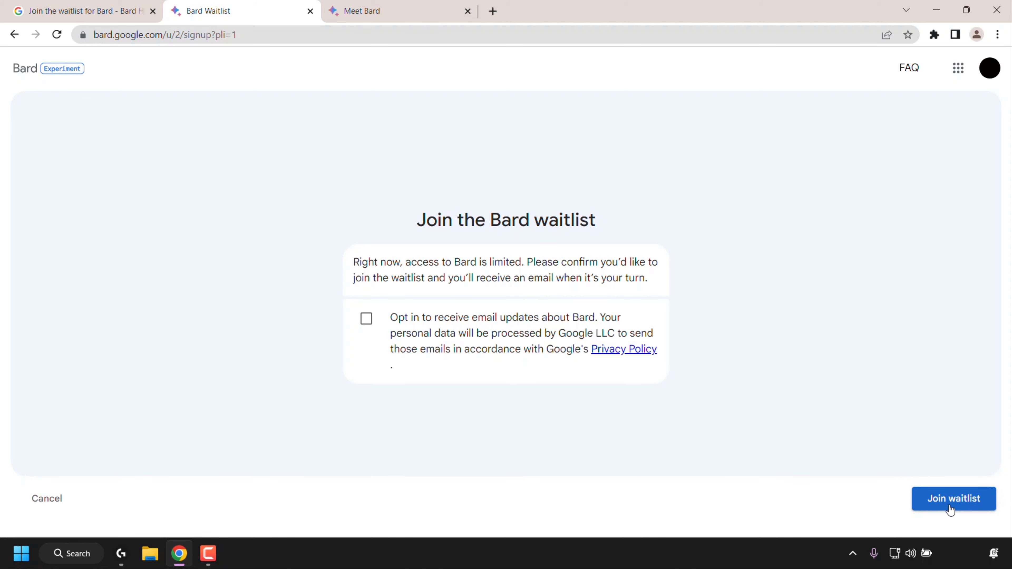
# Submit the Join waitlist request with the email-updates checkbox left unchecked.
pyautogui.click(954, 498)
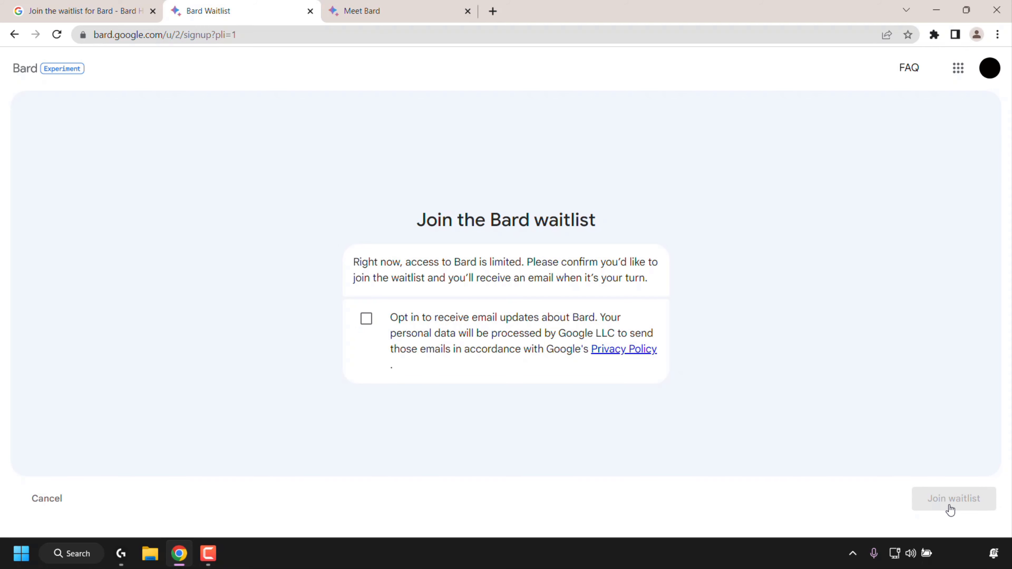
# Confirm joining so the 'You've been added to the waitlist!' page loads.
pyautogui.click(954, 498)
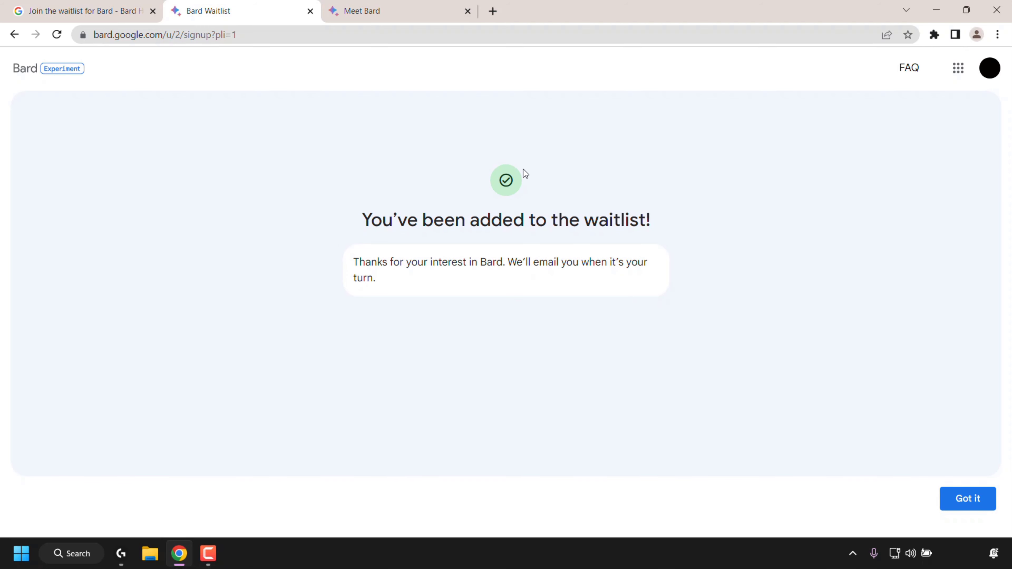
pyautogui.moveTo(430, 284)
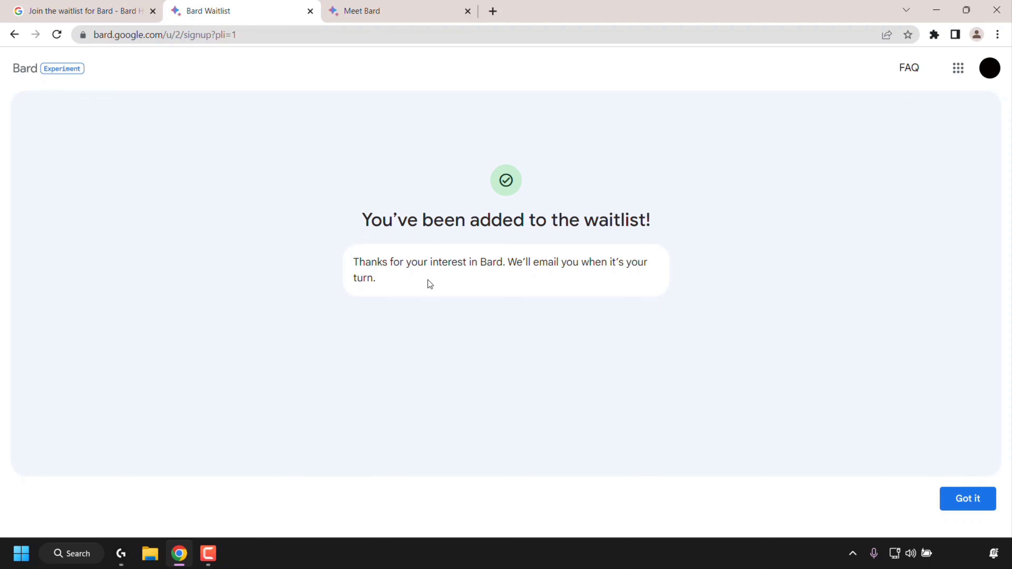
pyautogui.moveTo(609, 278)
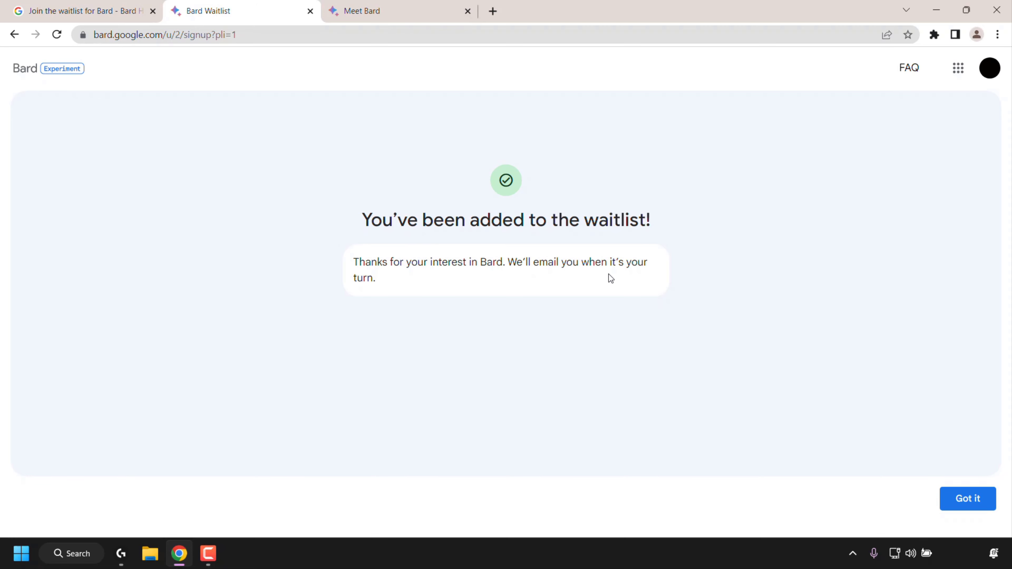
pyautogui.moveTo(430, 289)
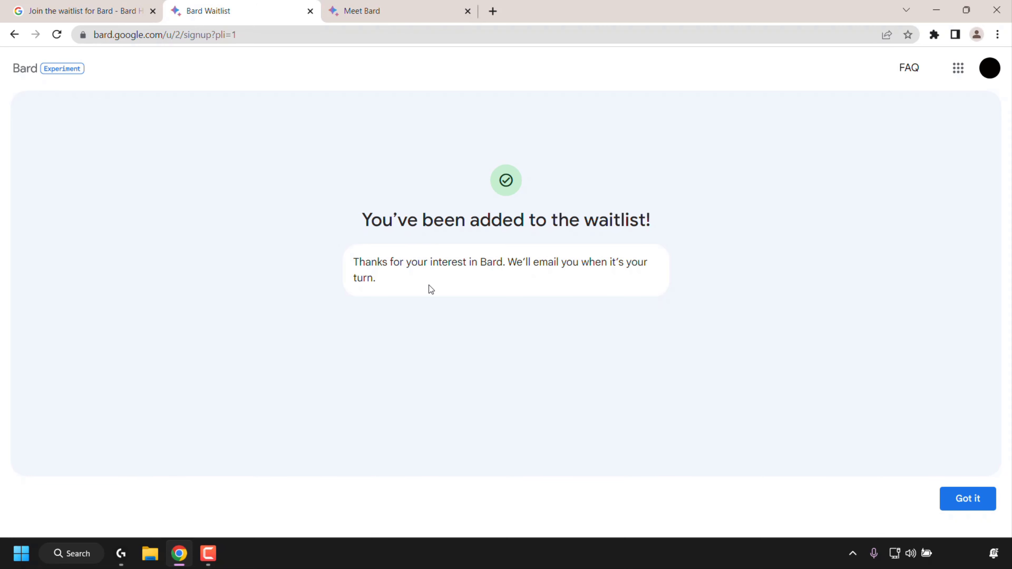